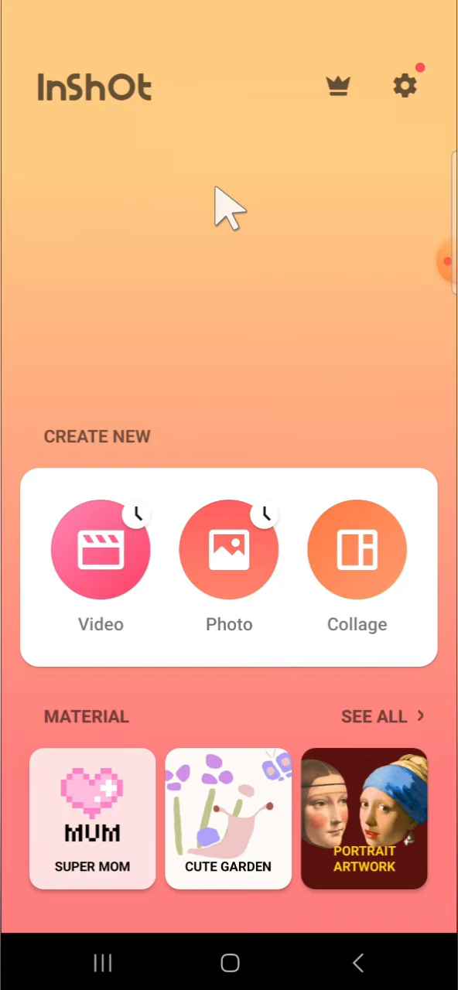
{"action": "mouse_move", "coordinate": [143, 356]}
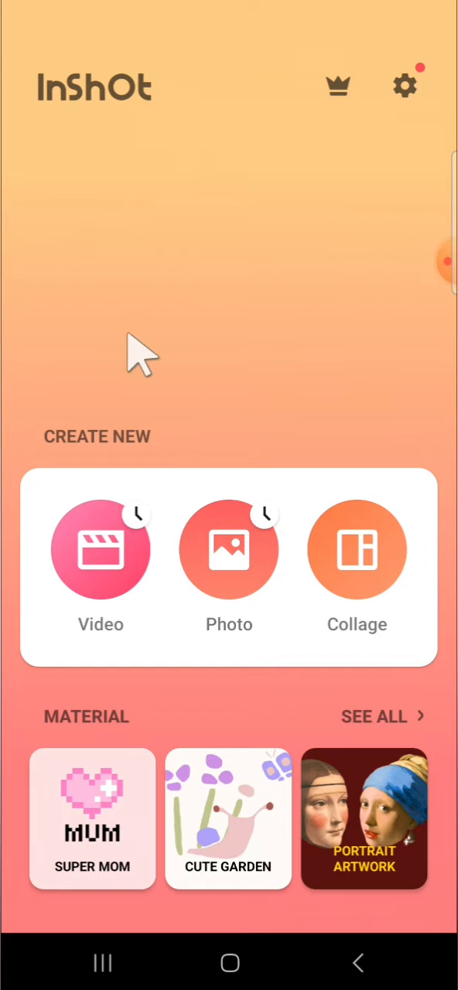
- Start a new Video project in InShot and load the potted-plant clip
{"action": "left_click", "coordinate": [101, 549]}
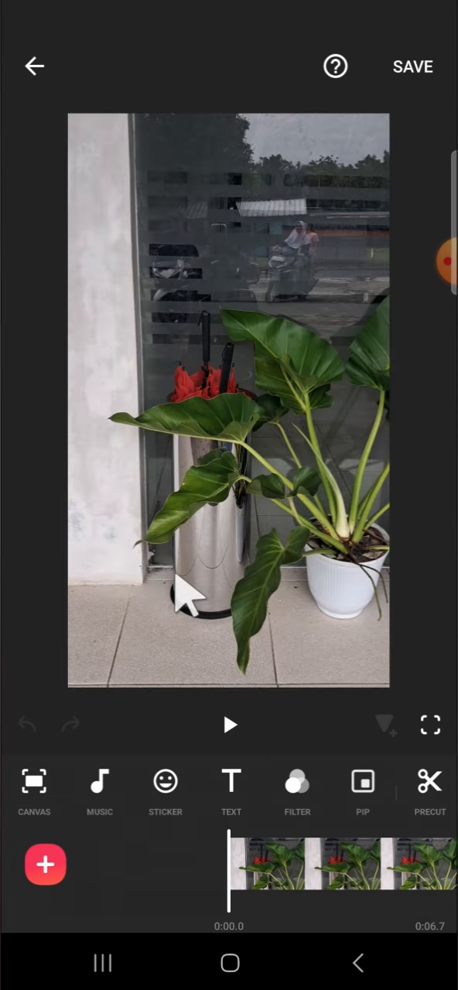
- Preview the plant clip's sound, pausing at about 3.1 seconds
{"action": "left_click", "coordinate": [229, 725]}
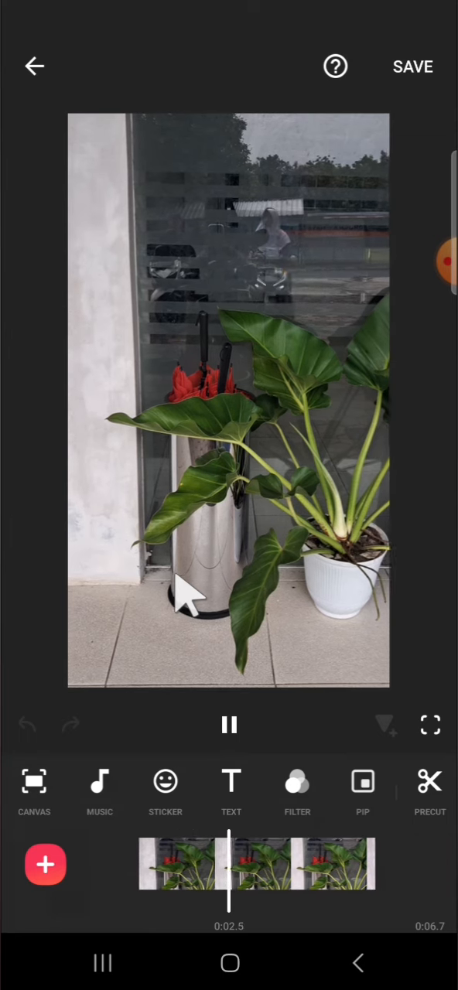
{"action": "left_click", "coordinate": [230, 725]}
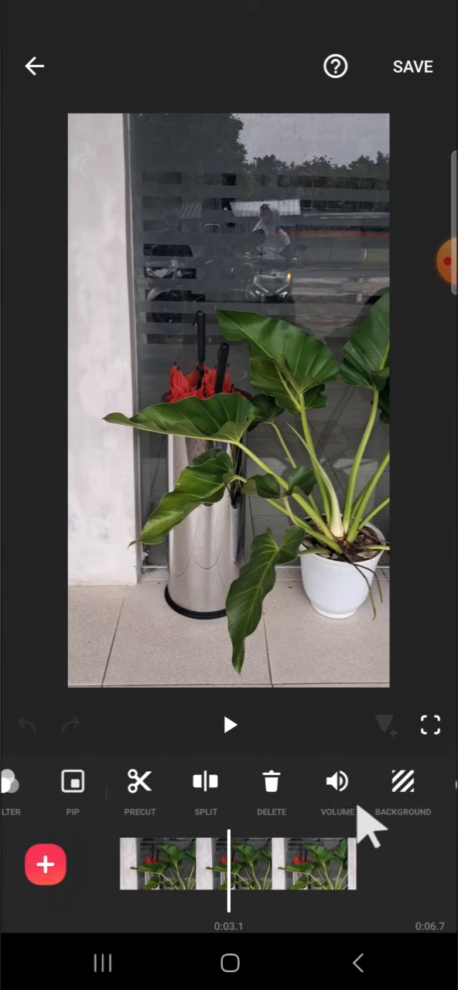
- Turn on Denoise in the plant clip's Volume settings
{"action": "left_click", "coordinate": [336, 782]}
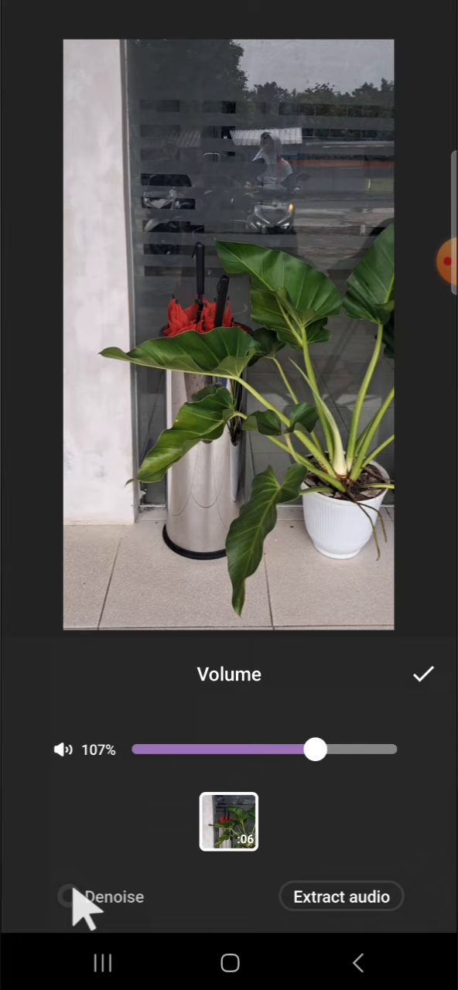
{"action": "left_click", "coordinate": [68, 896]}
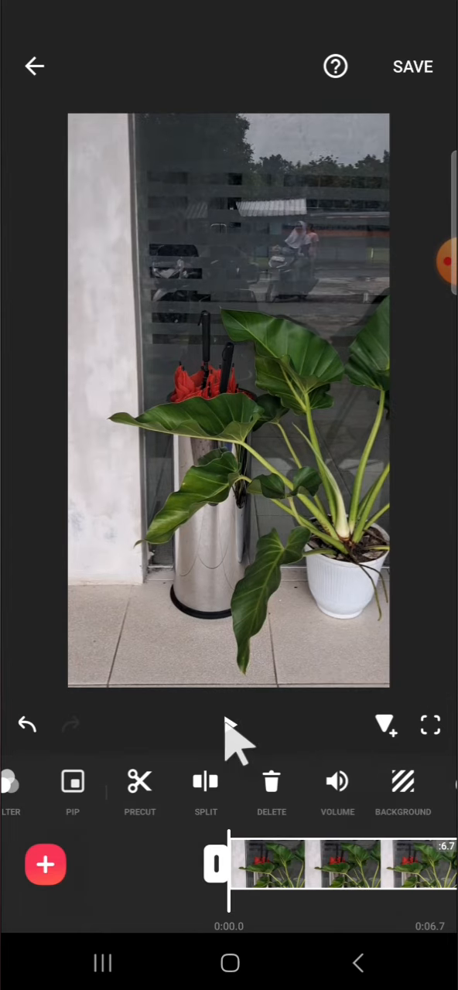
- Preview the denoised plant clip briefly, then pause
{"action": "left_click", "coordinate": [228, 726]}
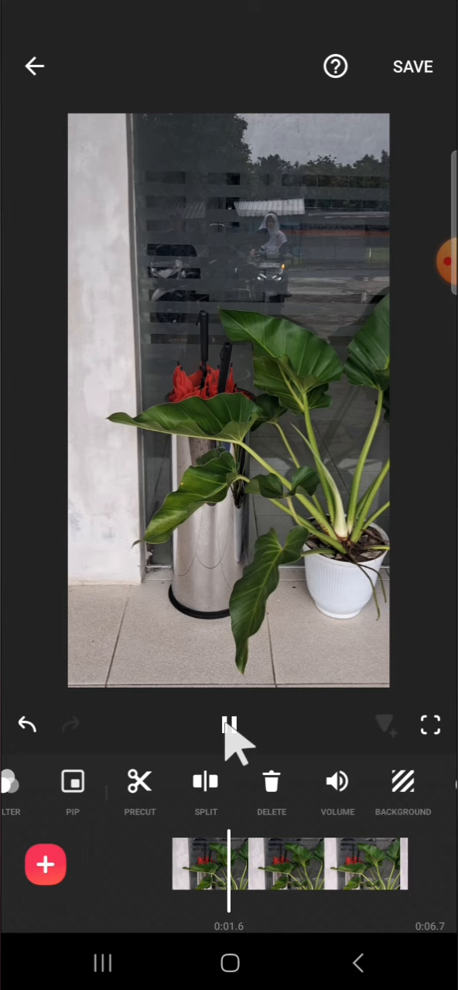
{"action": "left_click", "coordinate": [28, 725]}
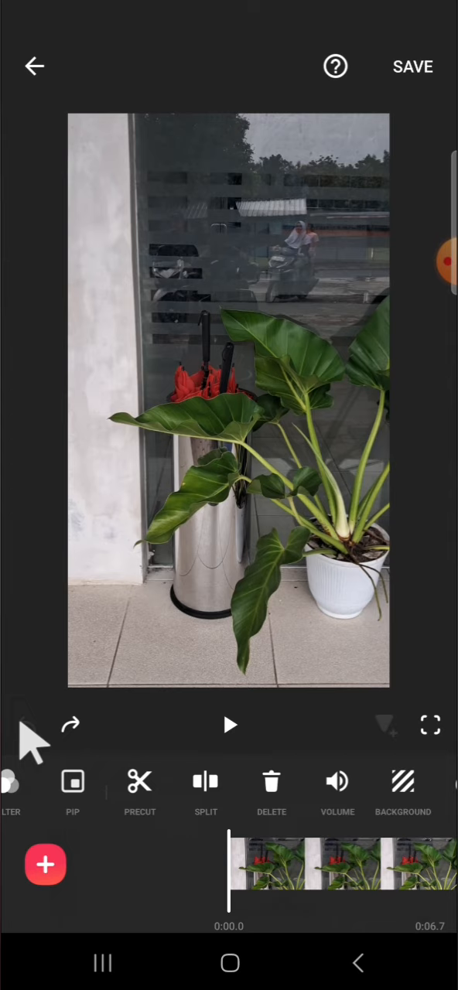
{"action": "mouse_move", "coordinate": [167, 789]}
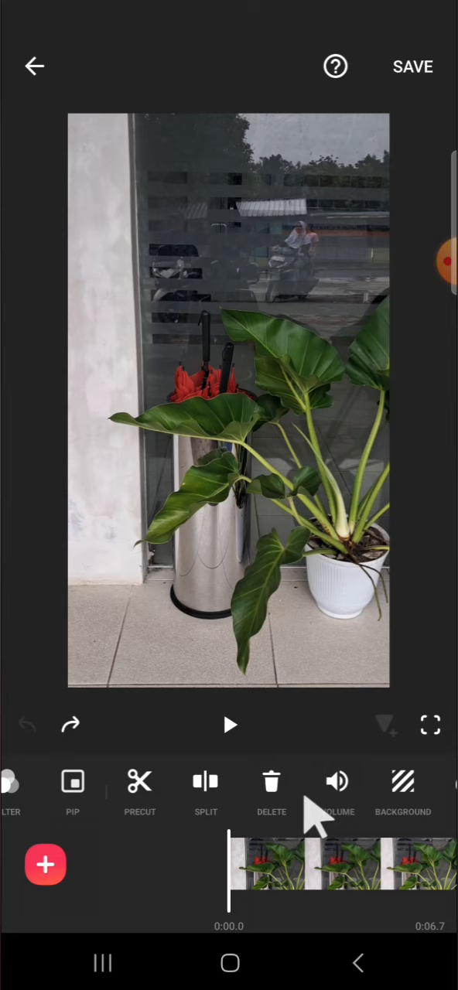
{"action": "mouse_move", "coordinate": [271, 688]}
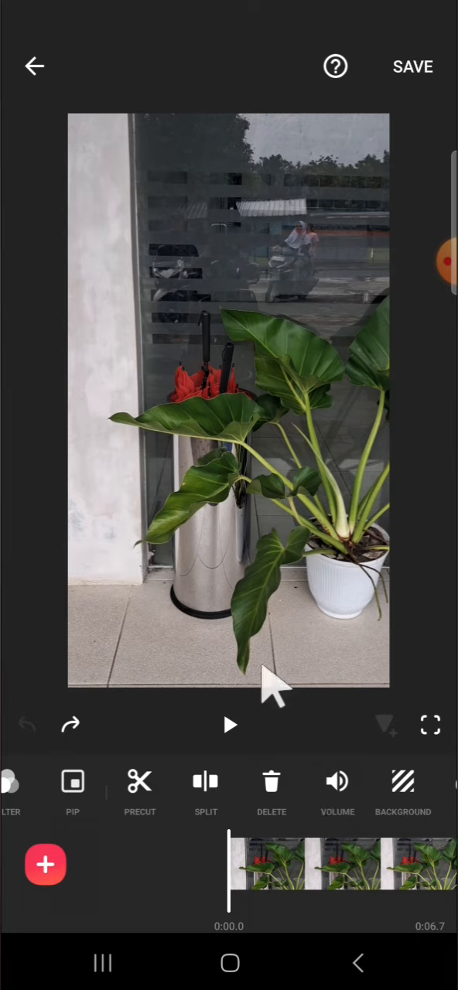
{"action": "mouse_move", "coordinate": [321, 534]}
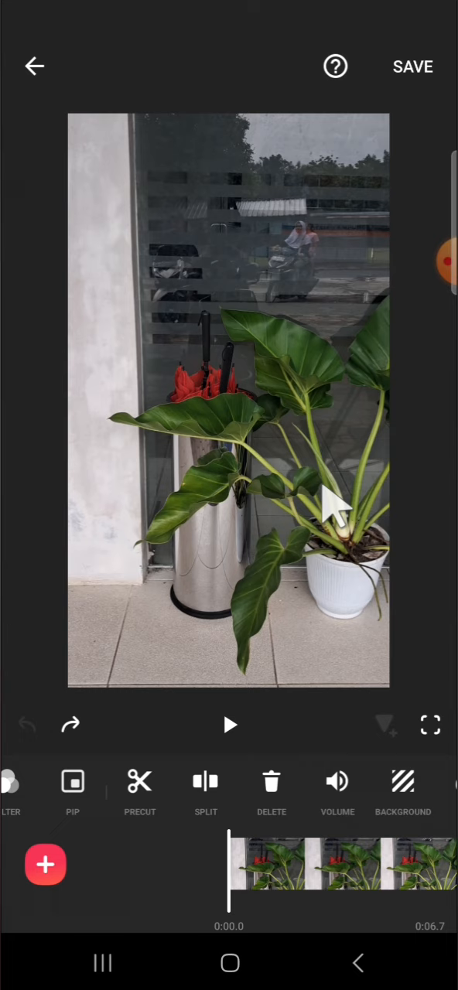
{"action": "mouse_move", "coordinate": [422, 92]}
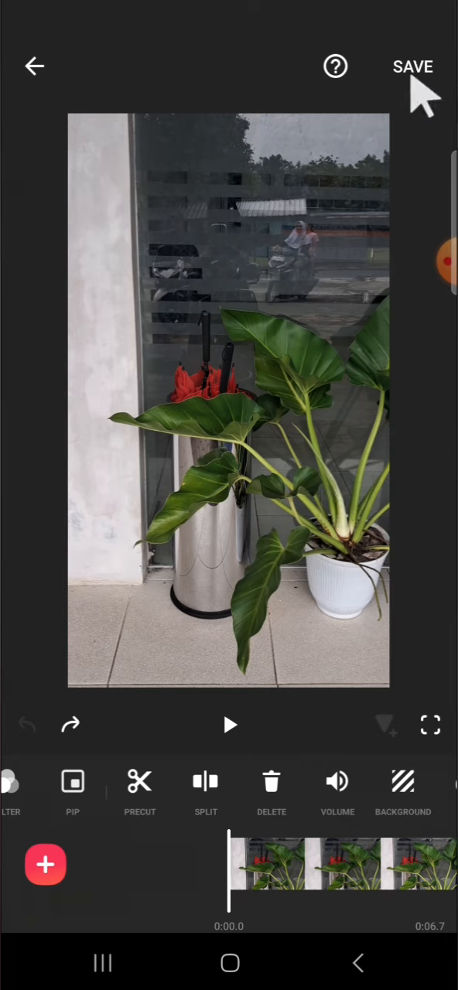
- Save the plant video, then start a fresh Video project with the exported 6.7-second clip
{"action": "left_click", "coordinate": [413, 66]}
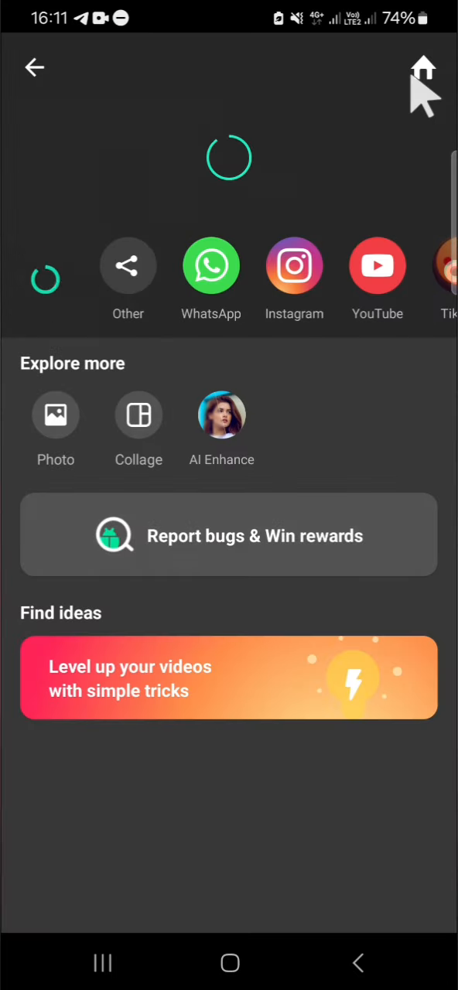
{"action": "left_click", "coordinate": [423, 74]}
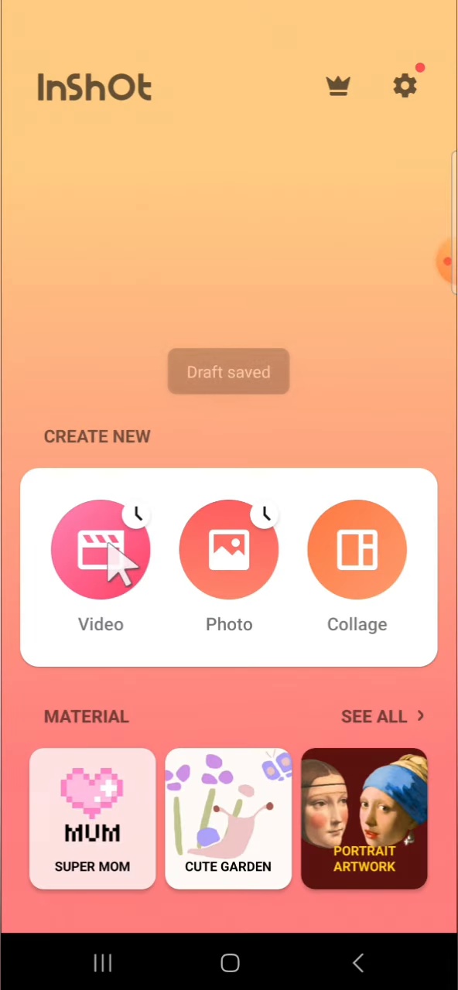
{"action": "left_click", "coordinate": [101, 550]}
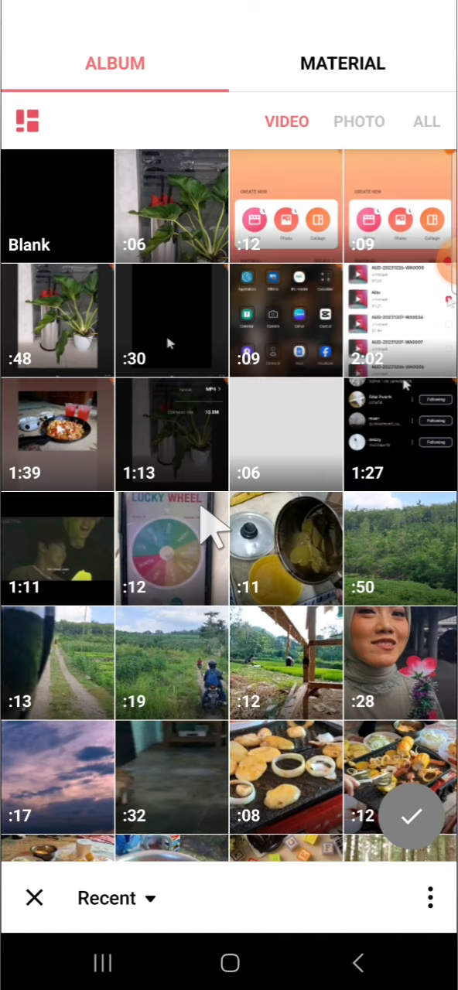
{"action": "left_click", "coordinate": [172, 206]}
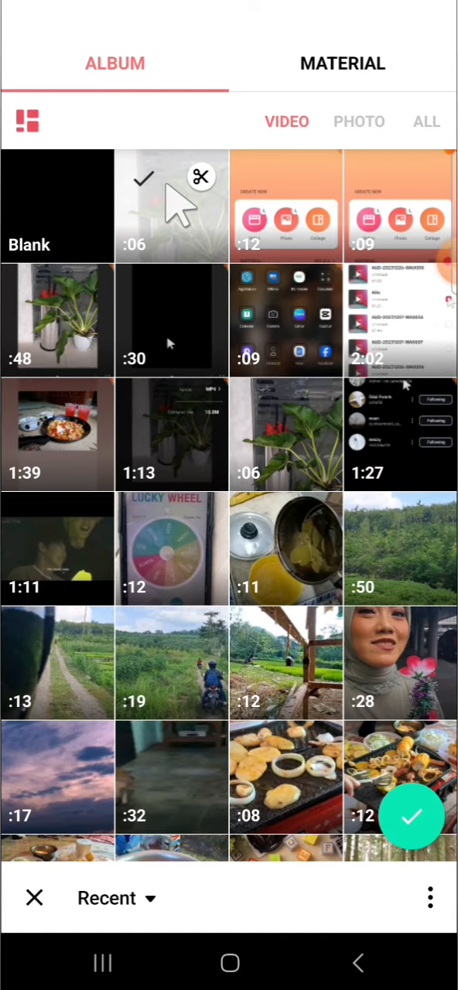
{"action": "left_click", "coordinate": [410, 818]}
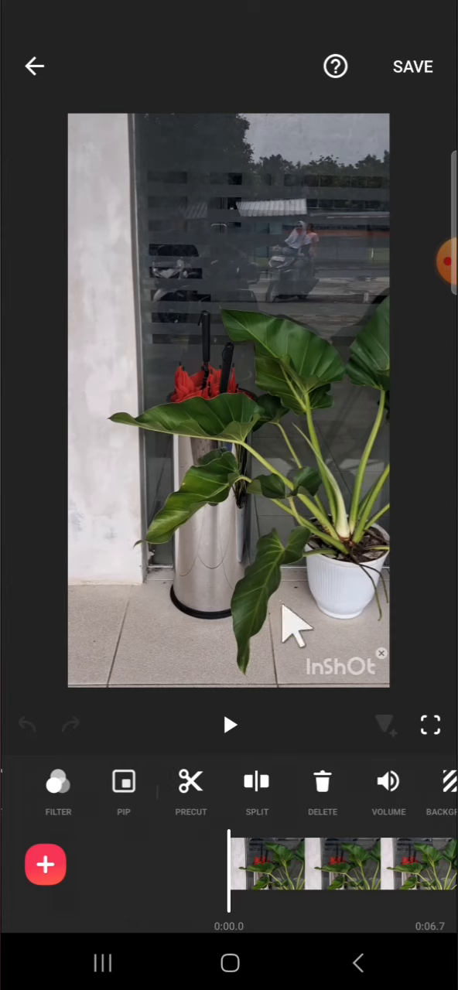
- Apply Denoise from Volume settings to the re-imported plant clip's audio
{"action": "left_click", "coordinate": [388, 781]}
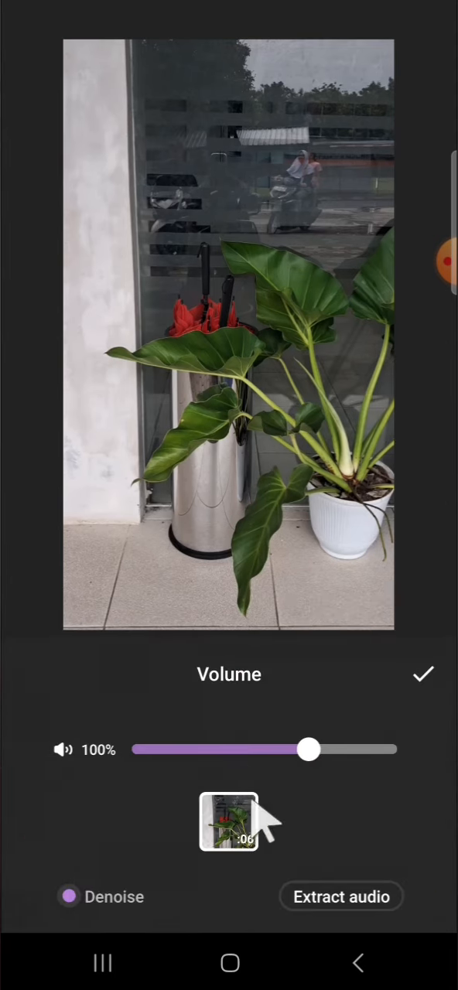
{"action": "left_click", "coordinate": [424, 673]}
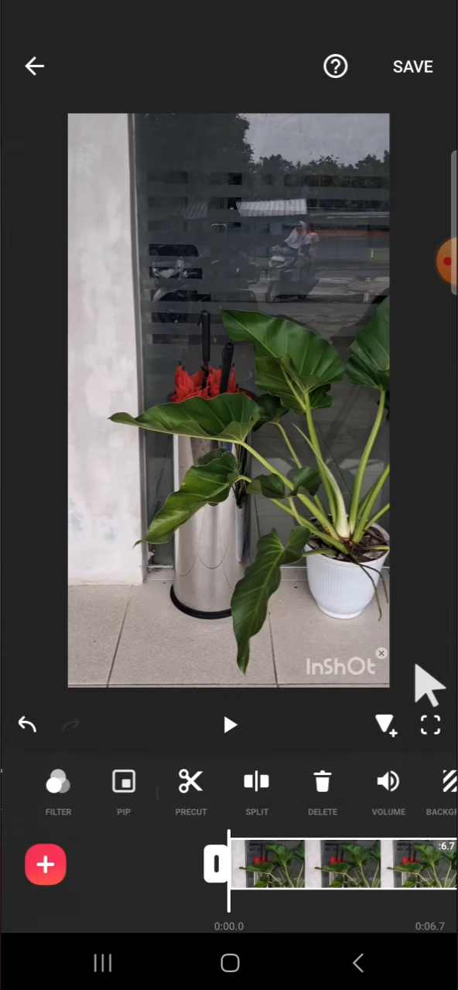
{"action": "left_click", "coordinate": [240, 634]}
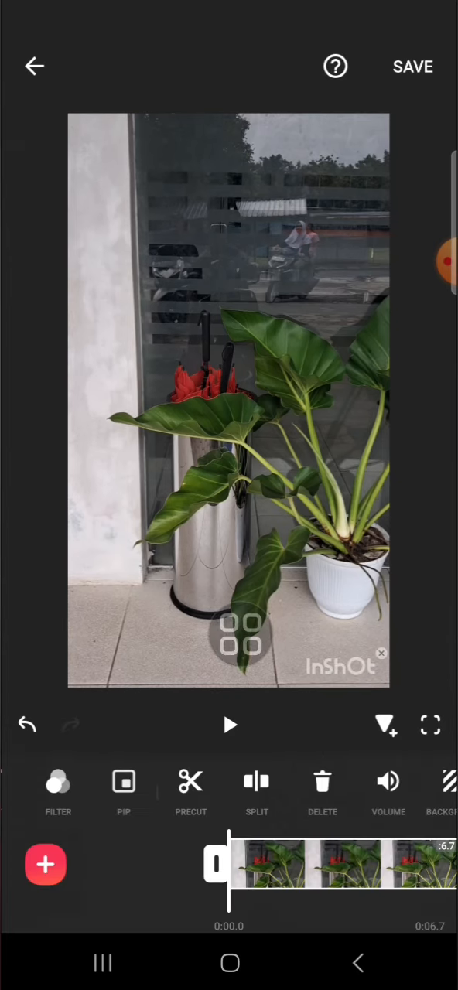
{"action": "left_click_drag", "start_coordinate": [247, 635], "coordinate": [251, 542]}
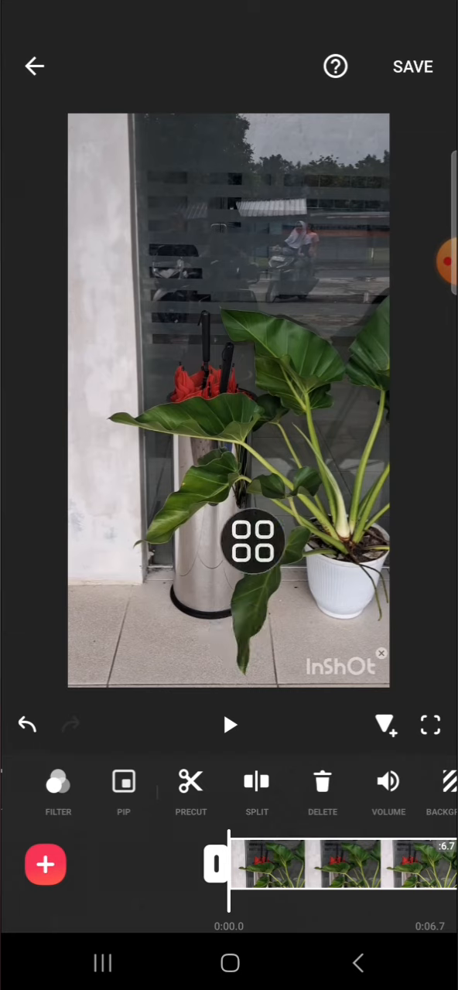